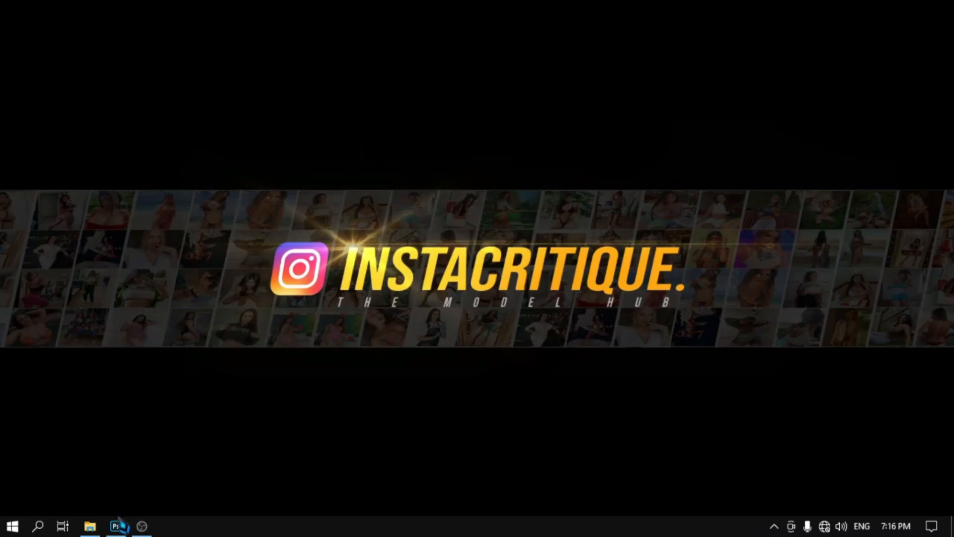
Expand Task Manager's process list to full screen and scroll through the processes
{"action": "left_click", "coordinate": [115, 526]}
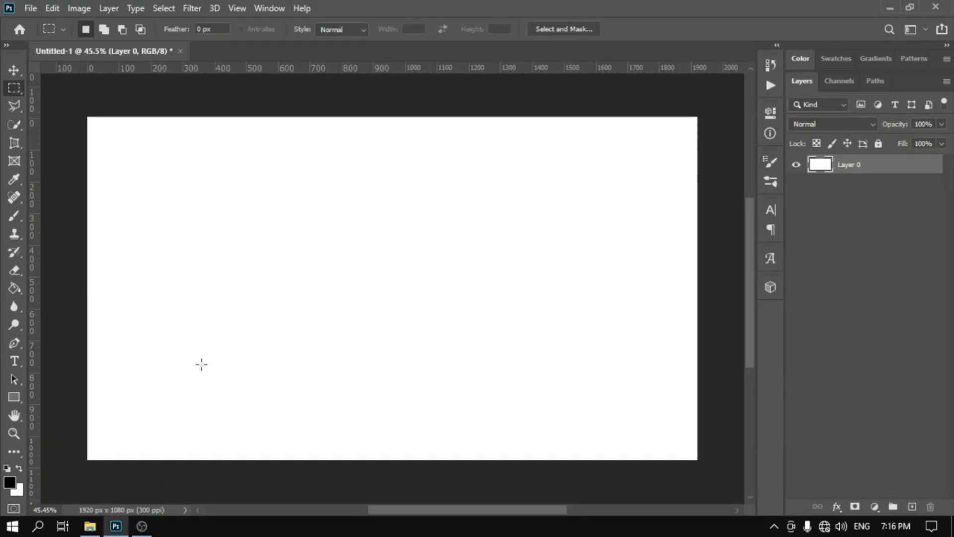
{"action": "mouse_move", "coordinate": [532, 304]}
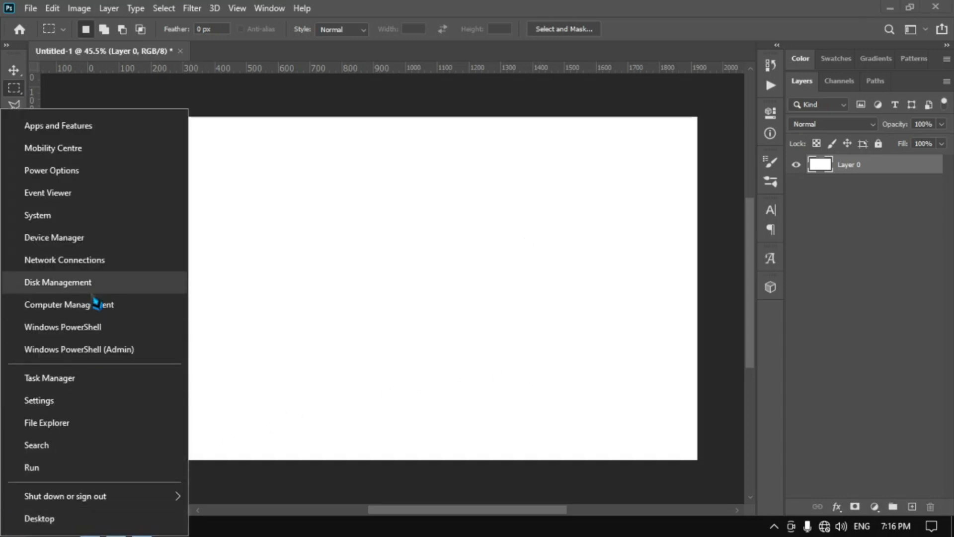
{"action": "mouse_move", "coordinate": [90, 352]}
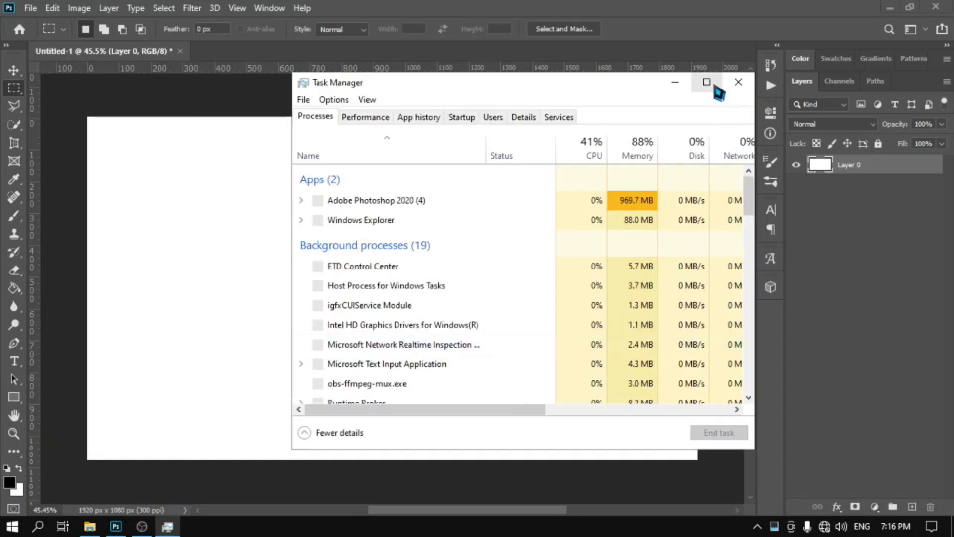
{"action": "left_click", "coordinate": [706, 82]}
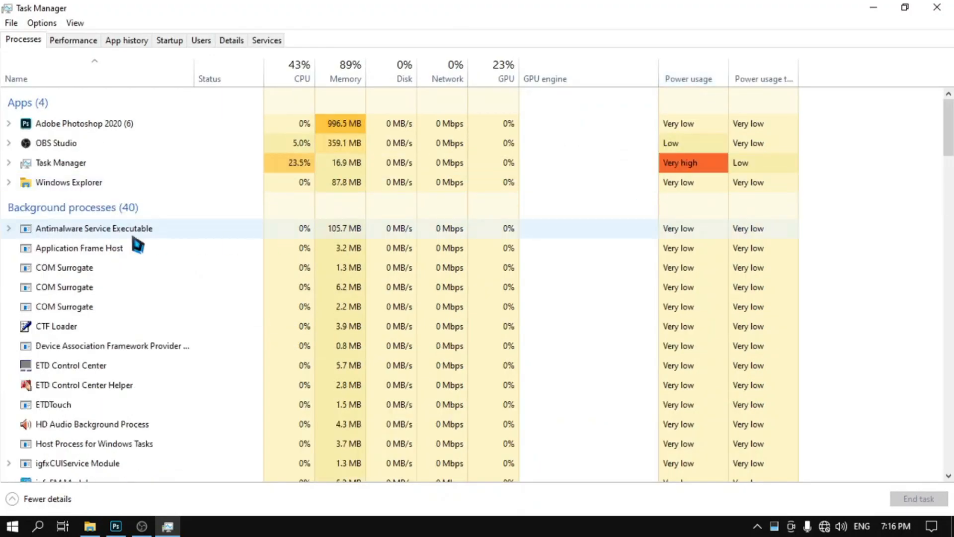
{"action": "scroll", "scroll_direction": "down", "scroll_amount": 3}
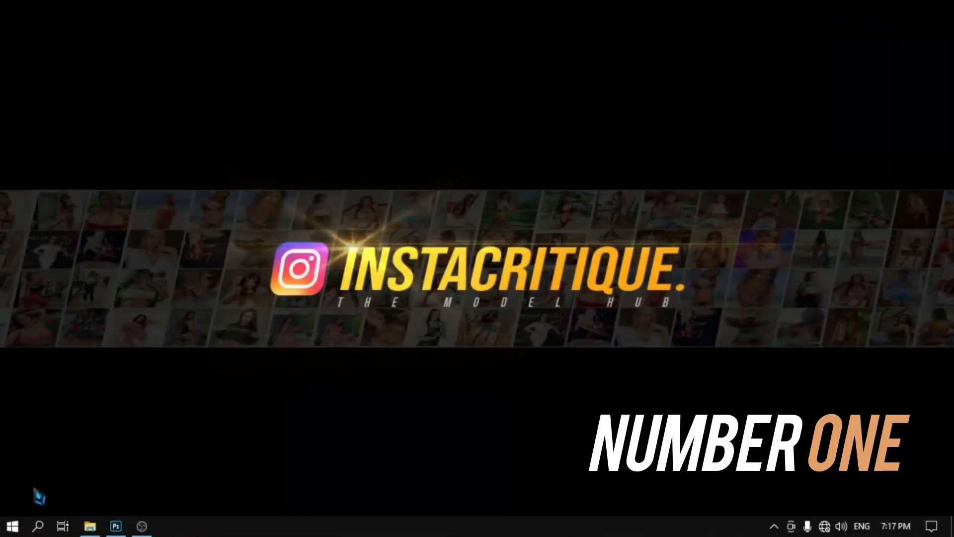
Toggle 'Get tips, tricks and suggestions as you use Windows' under System > Notifications & actions
{"action": "right_click", "coordinate": [12, 526]}
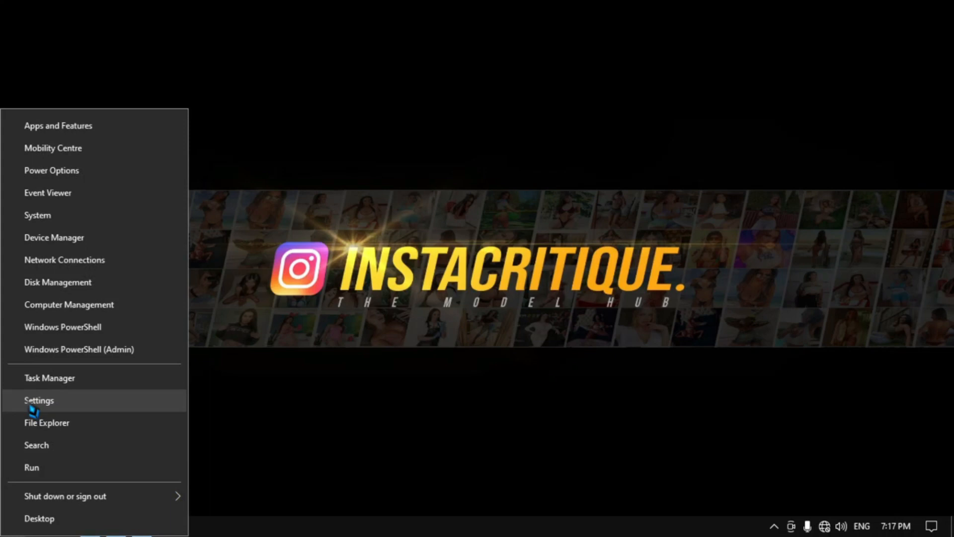
{"action": "left_click", "coordinate": [39, 400]}
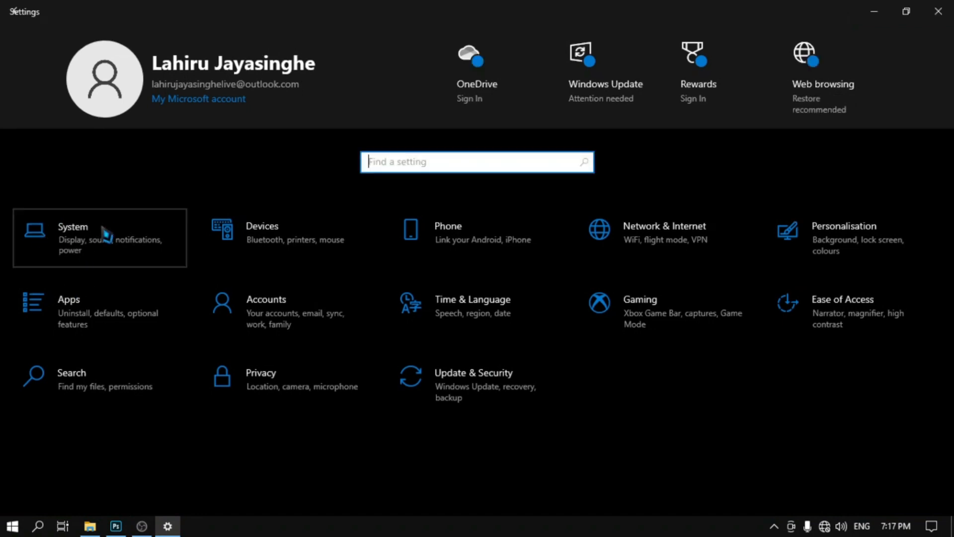
{"action": "left_click", "coordinate": [73, 237]}
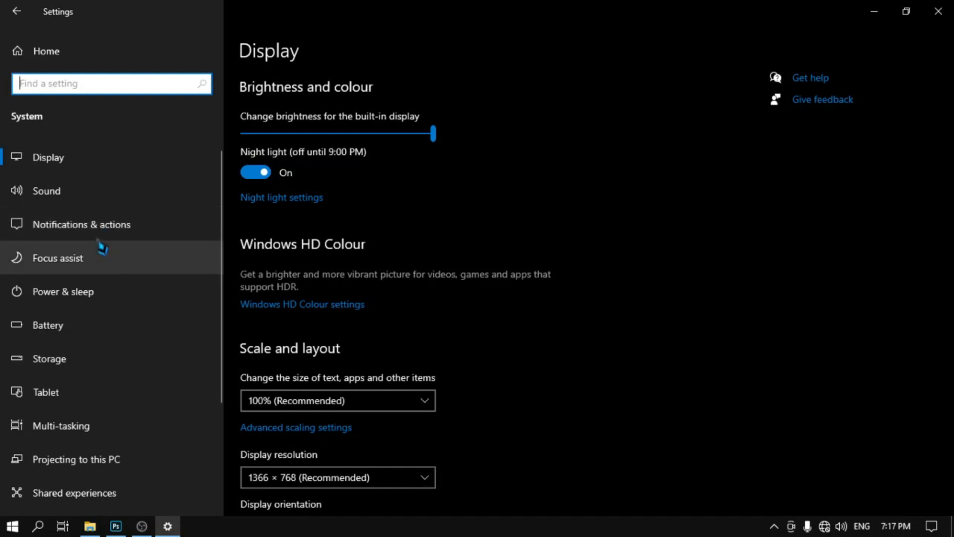
{"action": "left_click", "coordinate": [82, 224]}
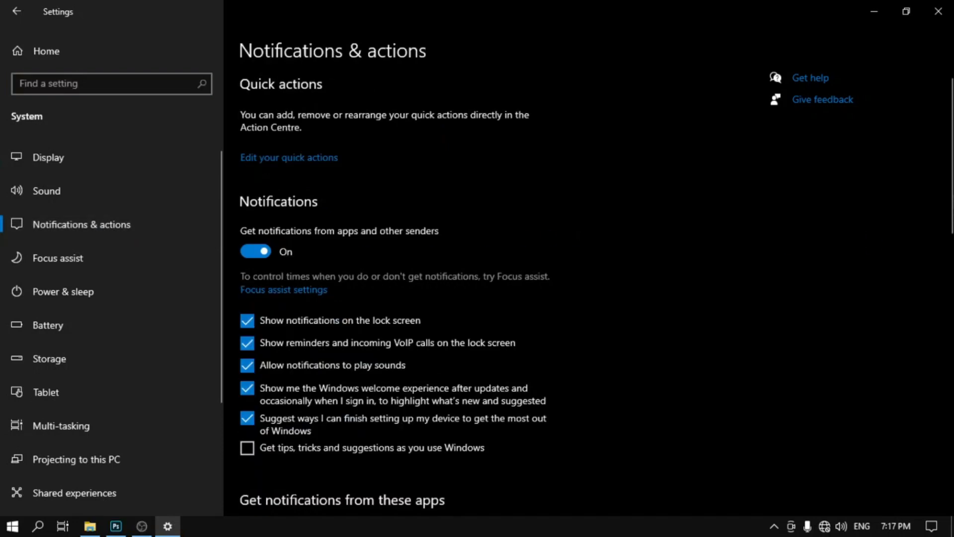
{"action": "scroll", "scroll_direction": "down", "scroll_amount": 3}
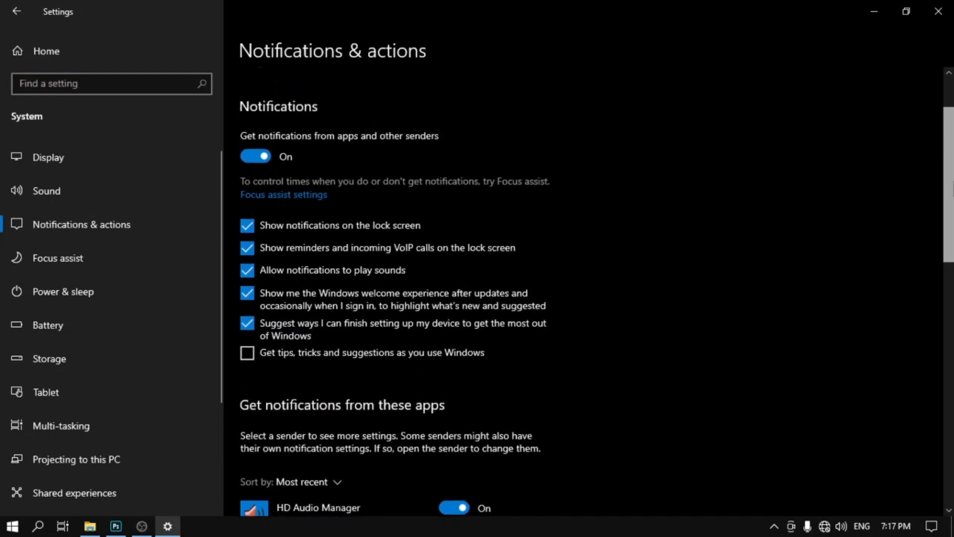
{"action": "scroll", "scroll_direction": "down", "scroll_amount": 3}
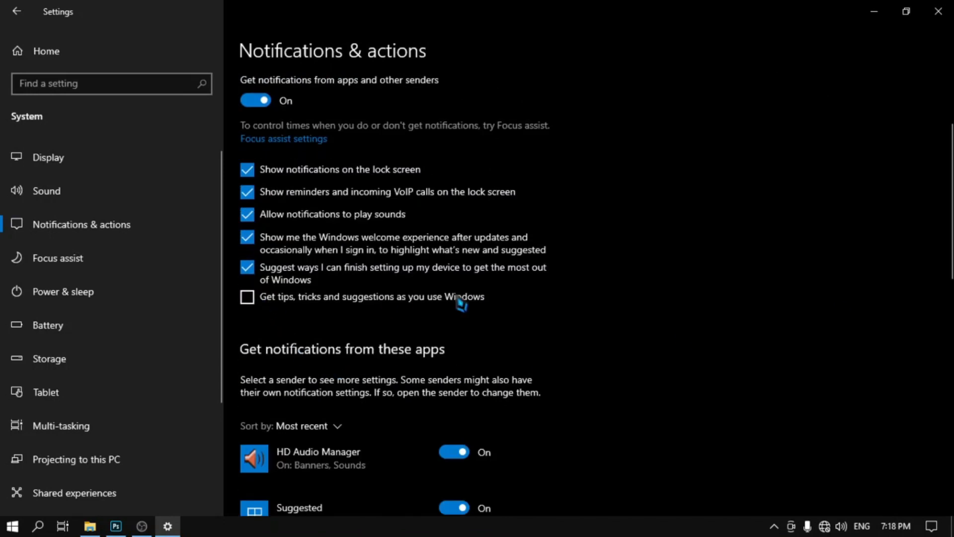
{"action": "left_click", "coordinate": [247, 298]}
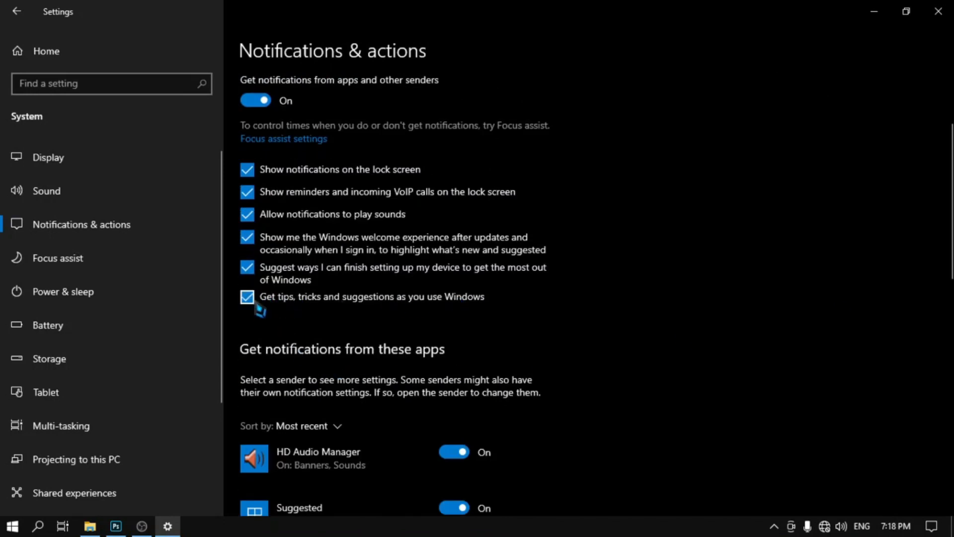
{"action": "left_click", "coordinate": [247, 297]}
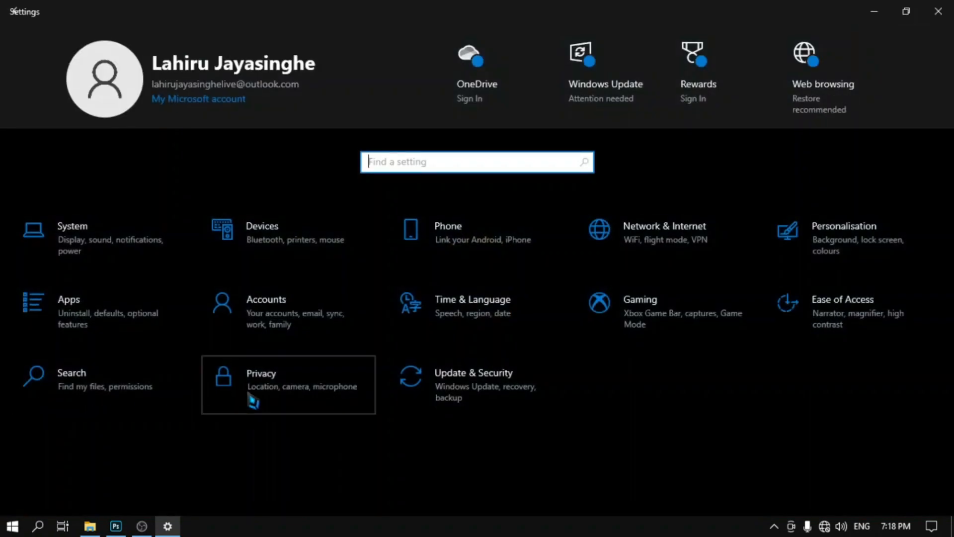
Switch 'Let apps run in the background' off in Privacy > Background apps
{"action": "left_click", "coordinate": [262, 374]}
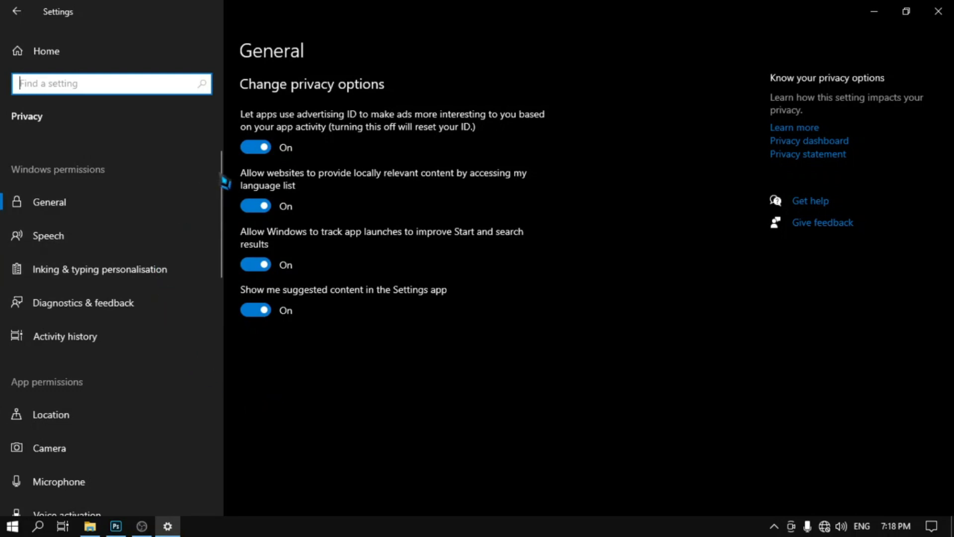
{"action": "scroll", "scroll_direction": "down", "scroll_amount": 3}
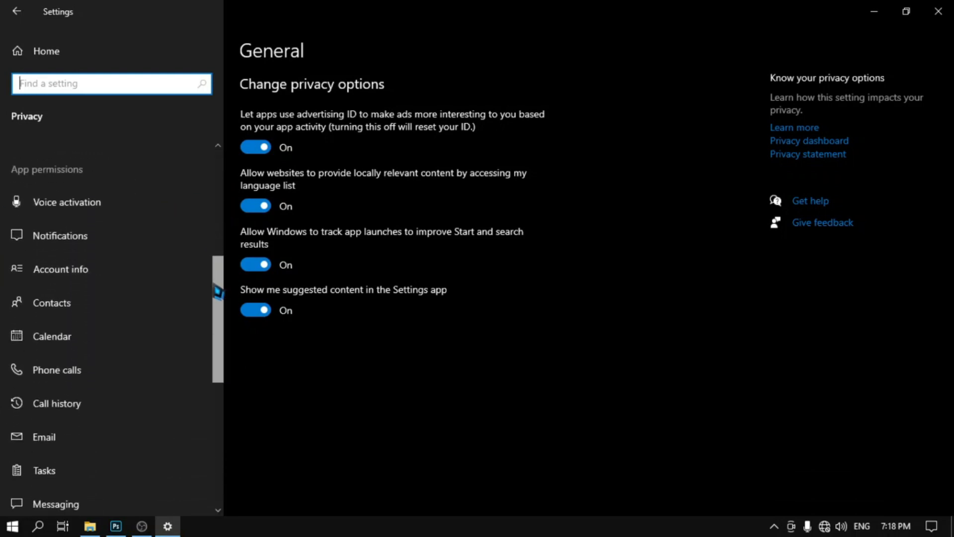
{"action": "scroll", "scroll_direction": "down", "scroll_amount": 3}
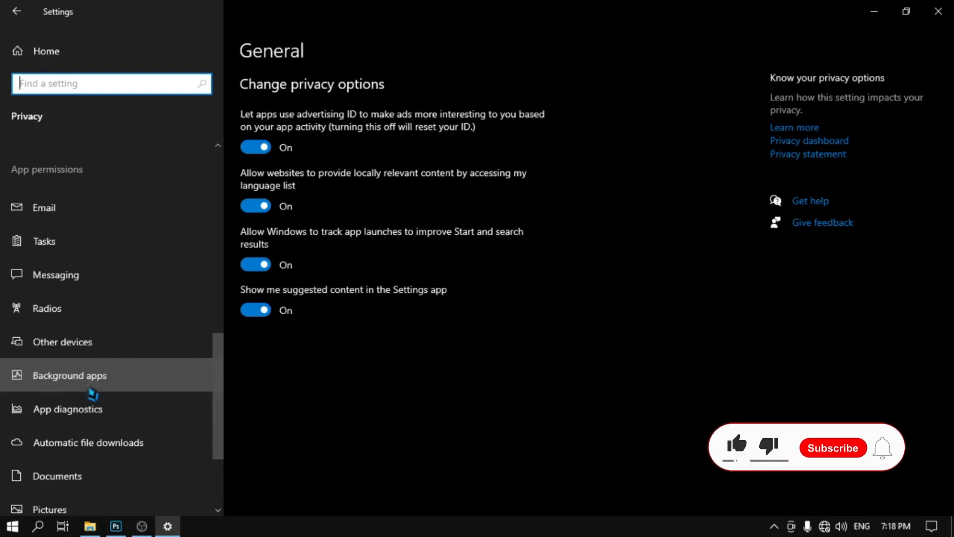
{"action": "left_click", "coordinate": [69, 375]}
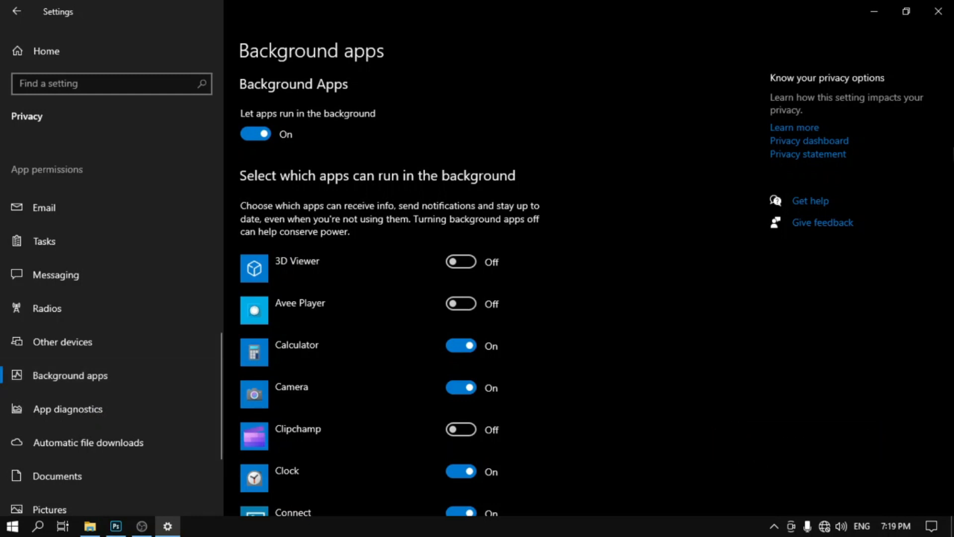
{"action": "left_click", "coordinate": [255, 133]}
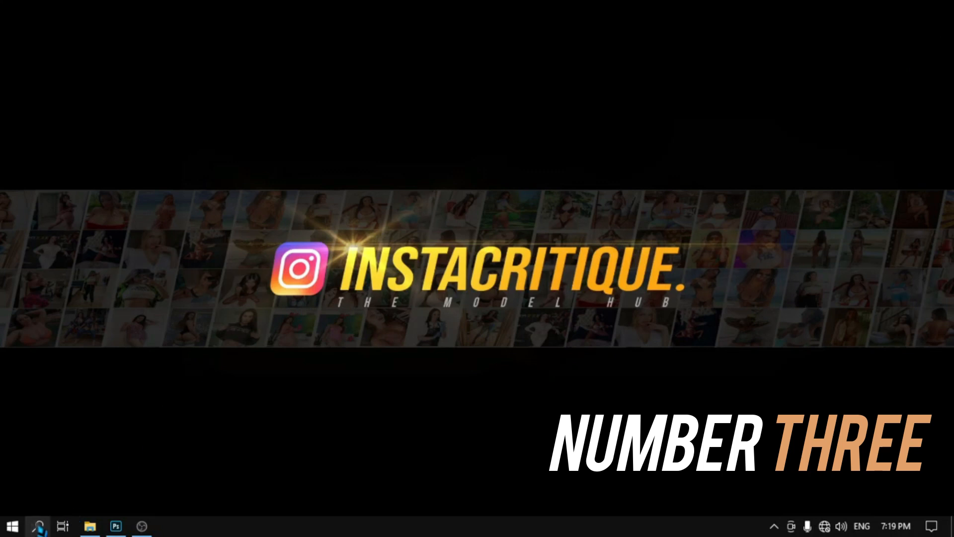
Launch regedit and expand HKEY_LOCAL_MACHINE > SYSTEM > CurrentControlSet
{"action": "left_click", "coordinate": [38, 526]}
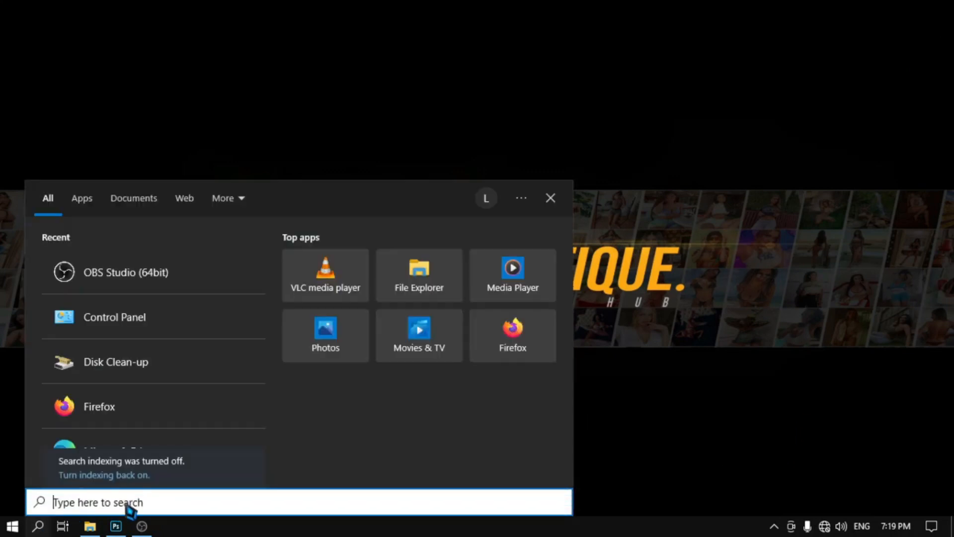
{"action": "type", "text": "rege"}
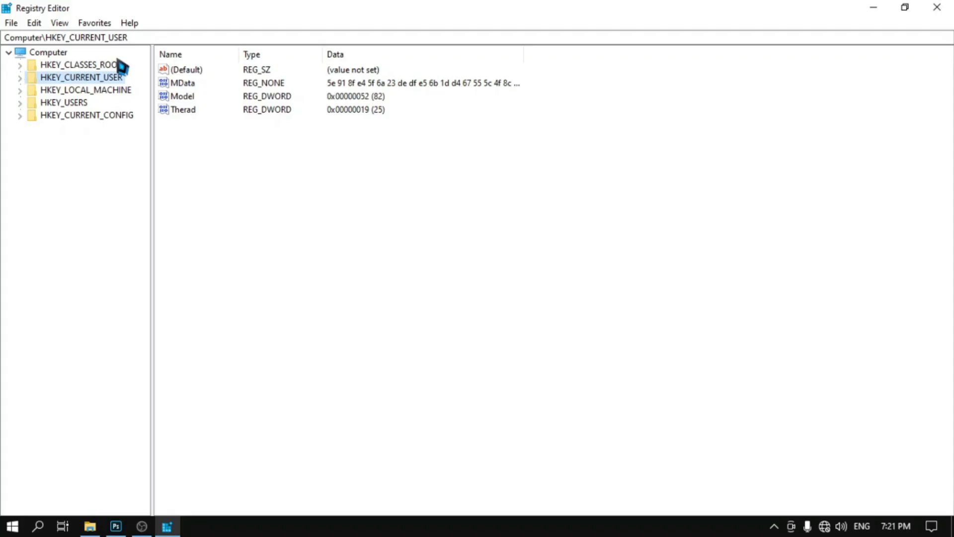
{"action": "left_click", "coordinate": [85, 89]}
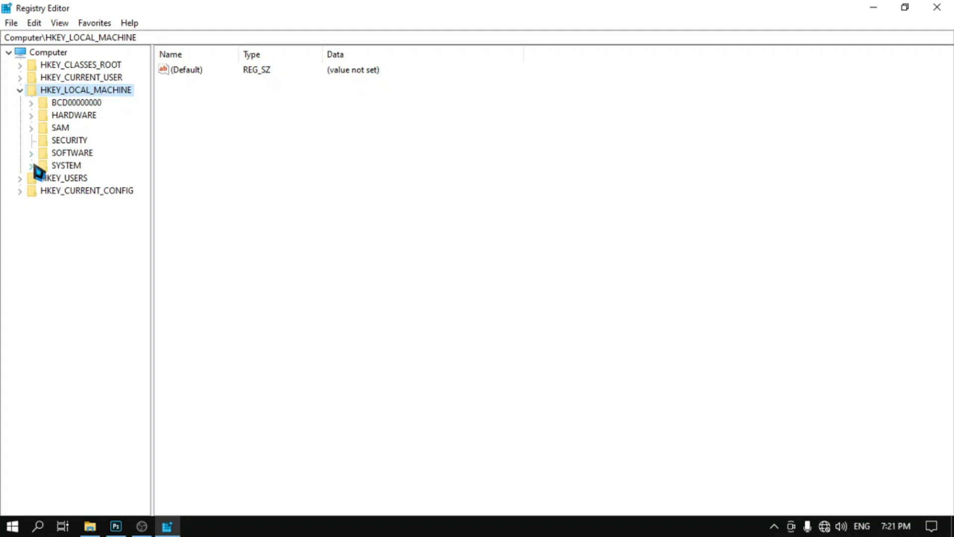
{"action": "left_click", "coordinate": [30, 165]}
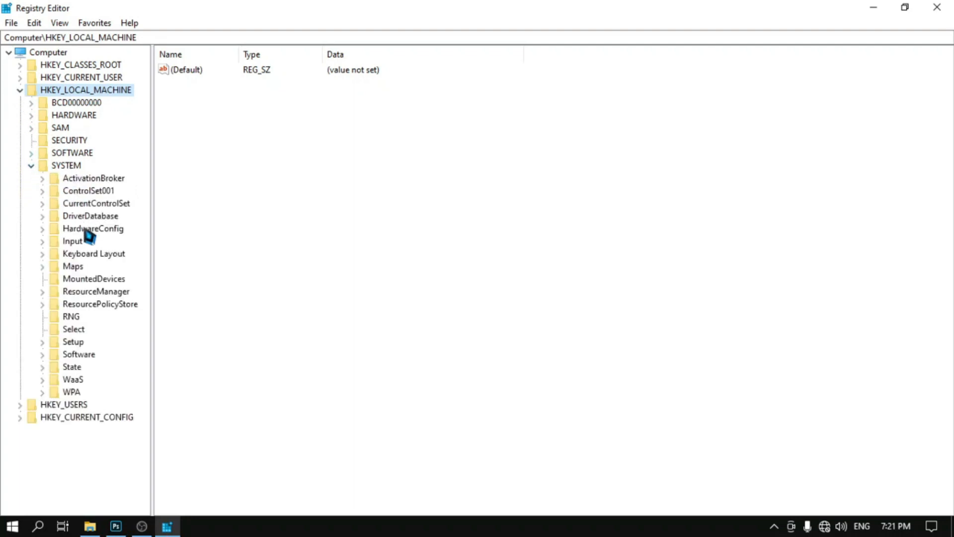
{"action": "mouse_move", "coordinate": [88, 253]}
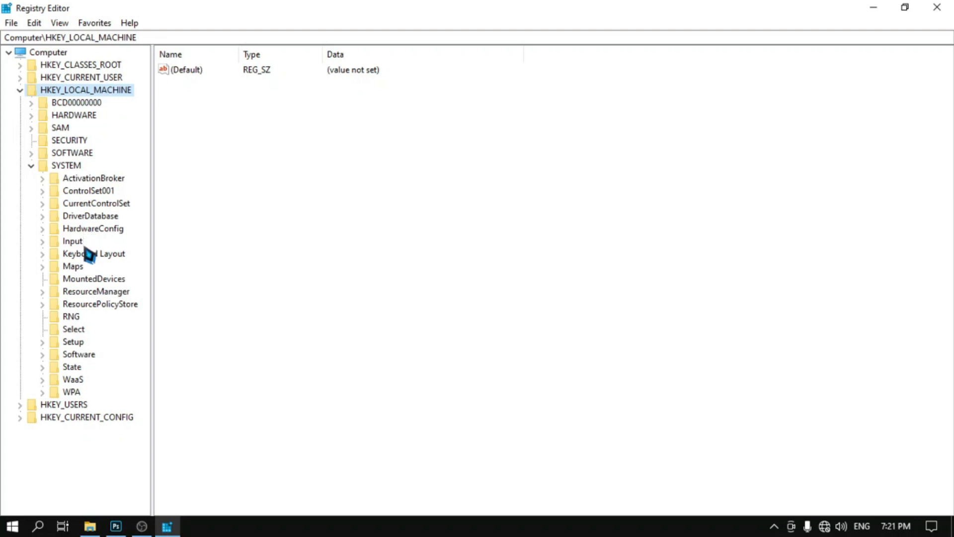
{"action": "mouse_move", "coordinate": [72, 287]}
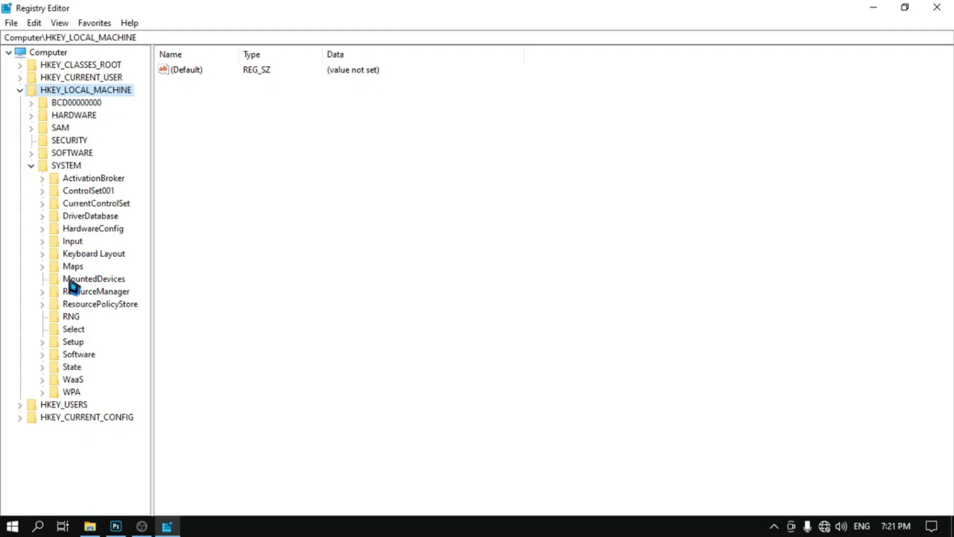
{"action": "left_click", "coordinate": [42, 203]}
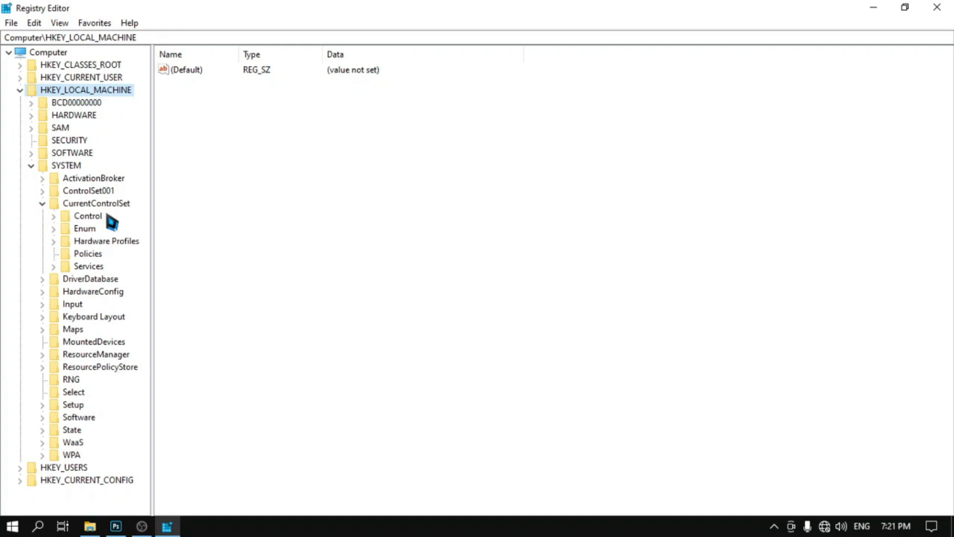
{"action": "mouse_move", "coordinate": [94, 266]}
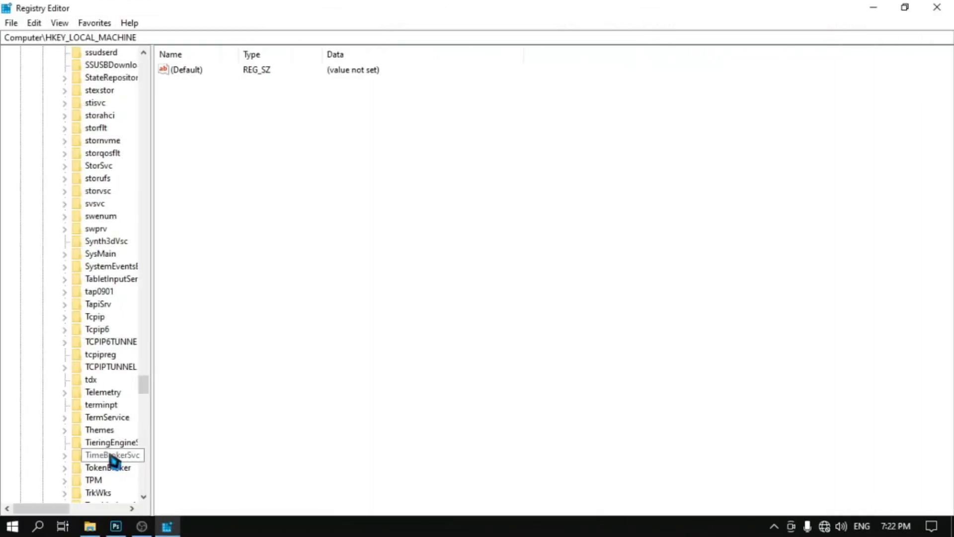
Select the TimeBrokerSvc key and change its Start value data to 4
{"action": "left_click", "coordinate": [111, 455]}
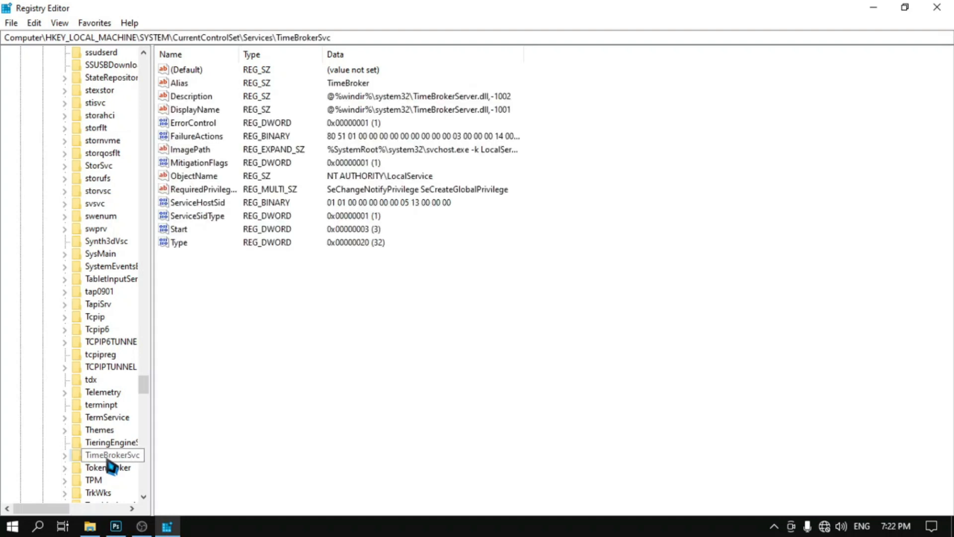
{"action": "left_click", "coordinate": [64, 455]}
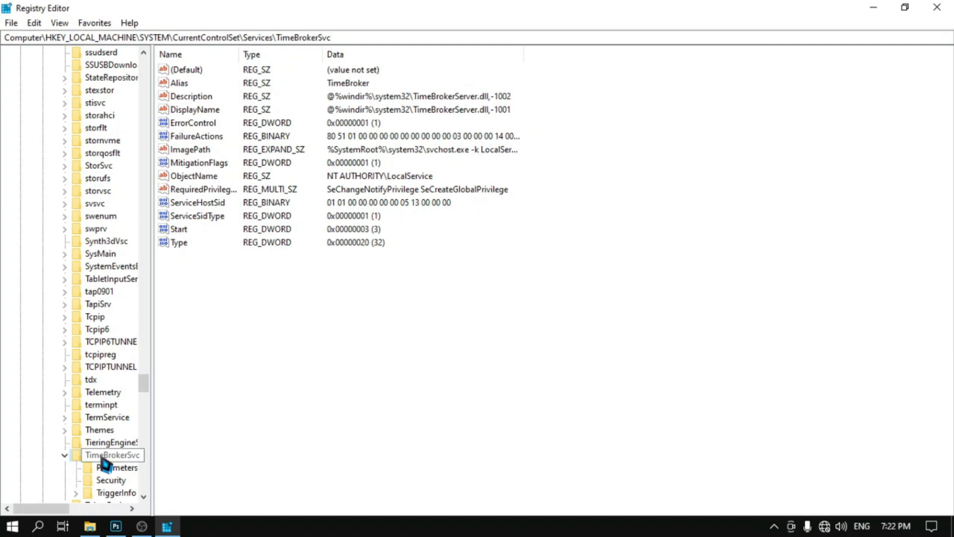
{"action": "left_click", "coordinate": [111, 454]}
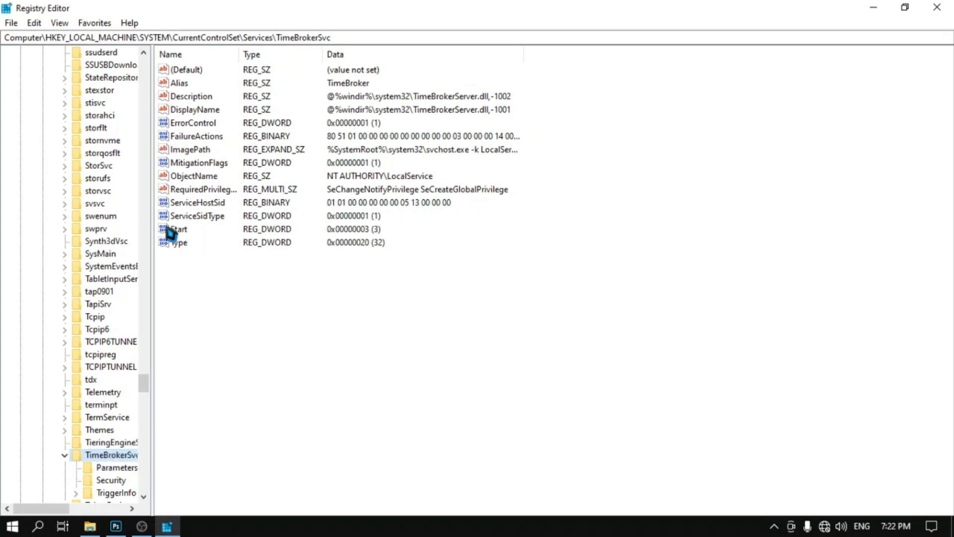
{"action": "right_click", "coordinate": [176, 229]}
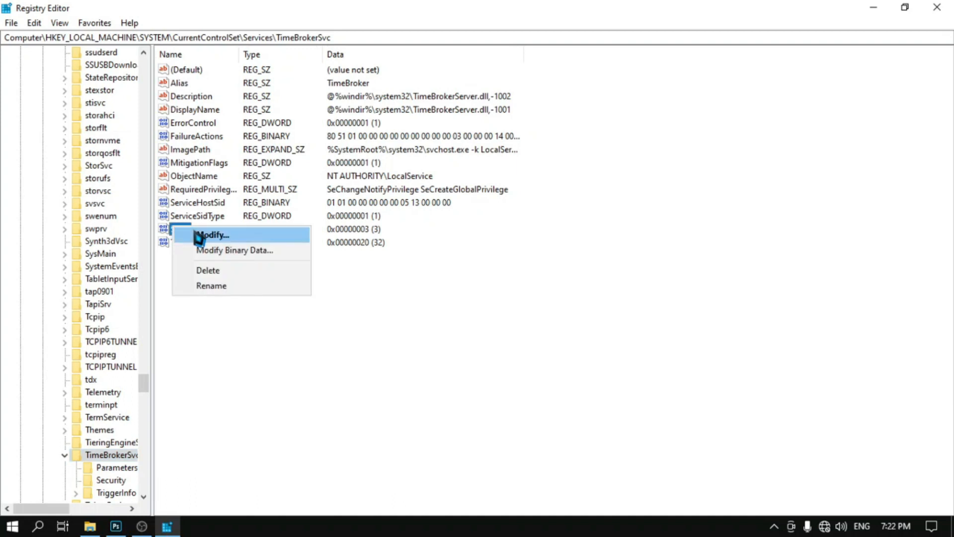
{"action": "left_click", "coordinate": [213, 235]}
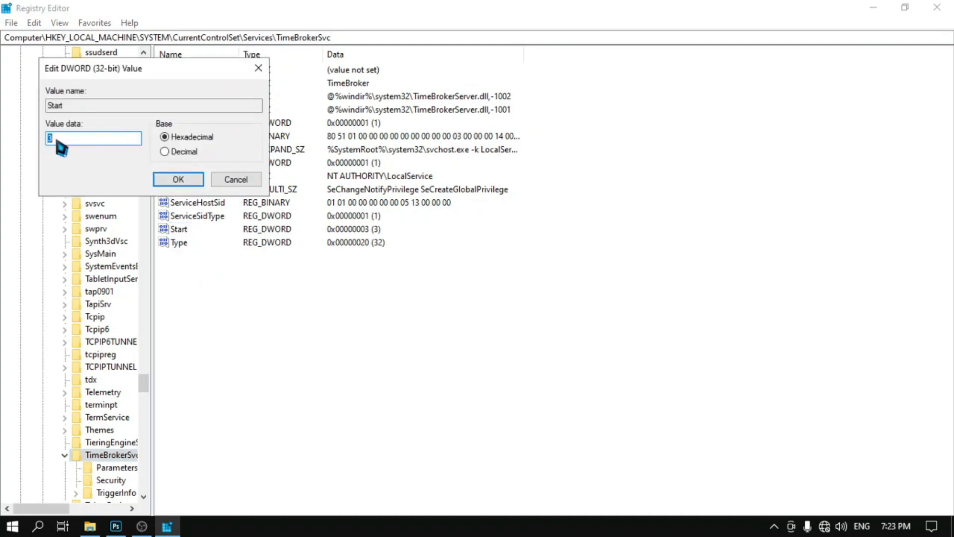
{"action": "type", "text": "4"}
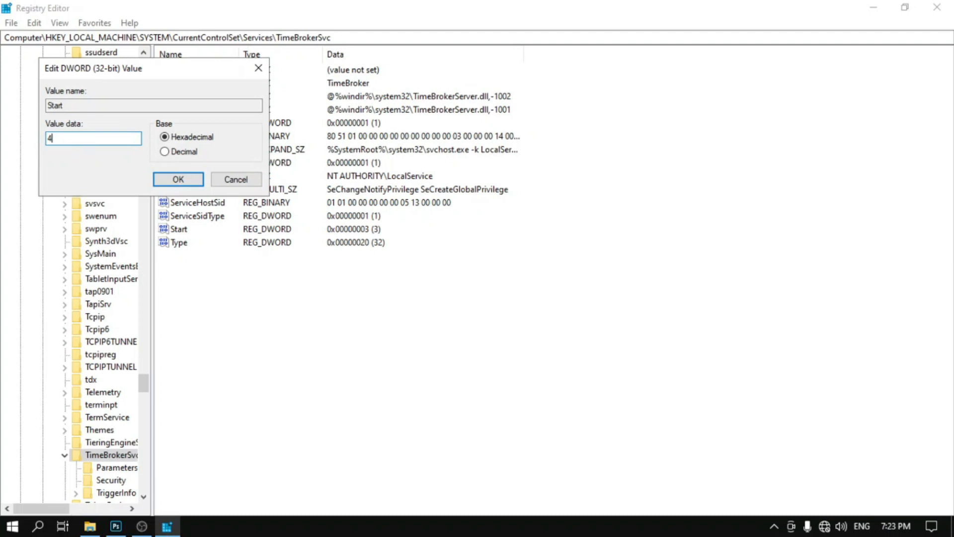
{"action": "left_click", "coordinate": [178, 179]}
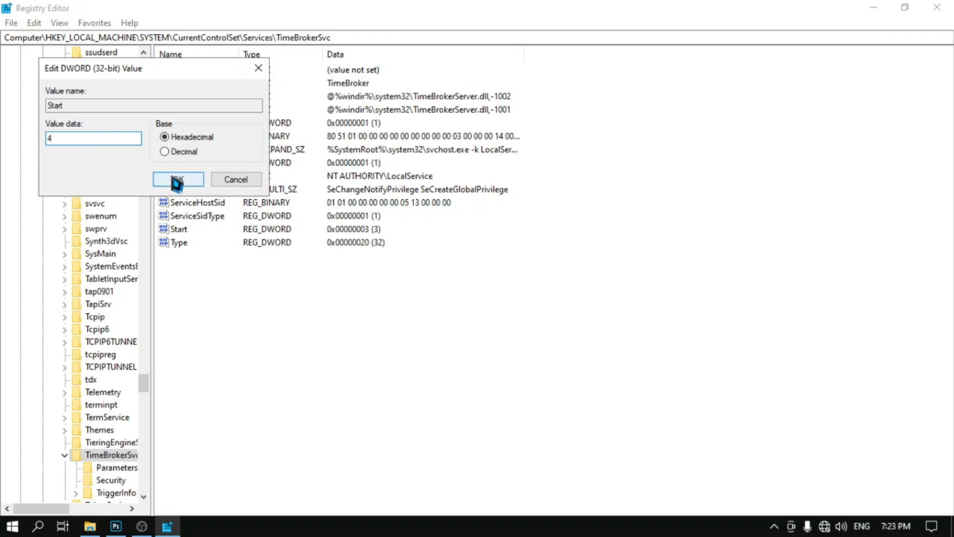
{"action": "left_click", "coordinate": [177, 179]}
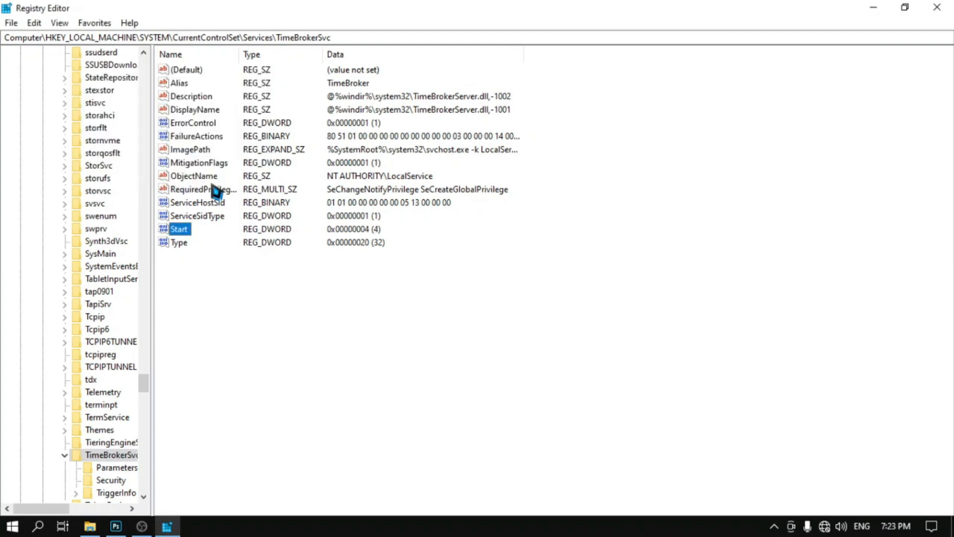
{"action": "mouse_move", "coordinate": [625, 304]}
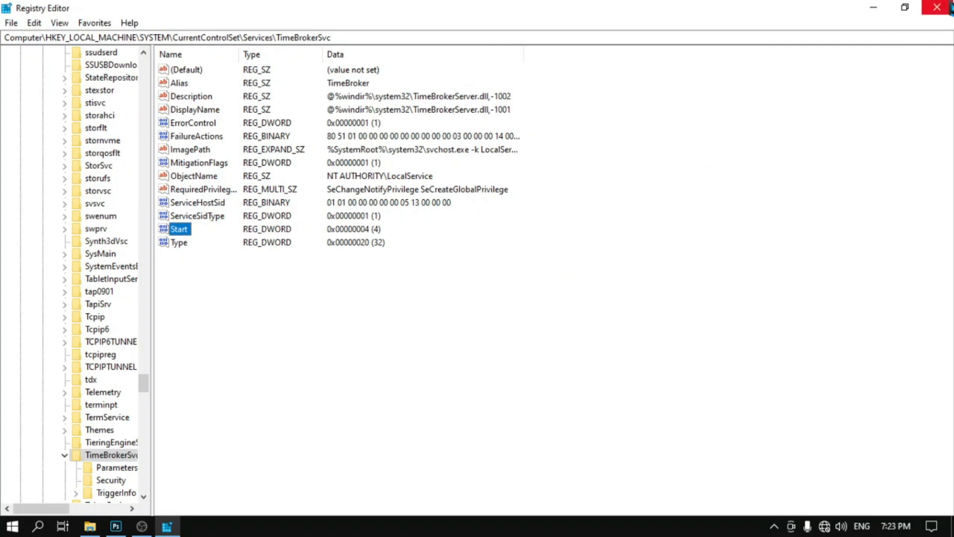
{"action": "mouse_move", "coordinate": [943, 6]}
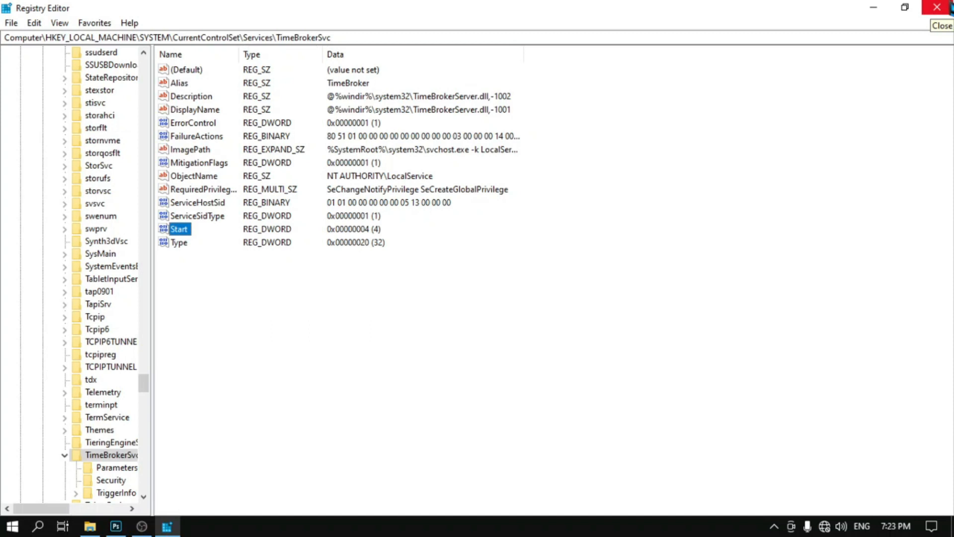